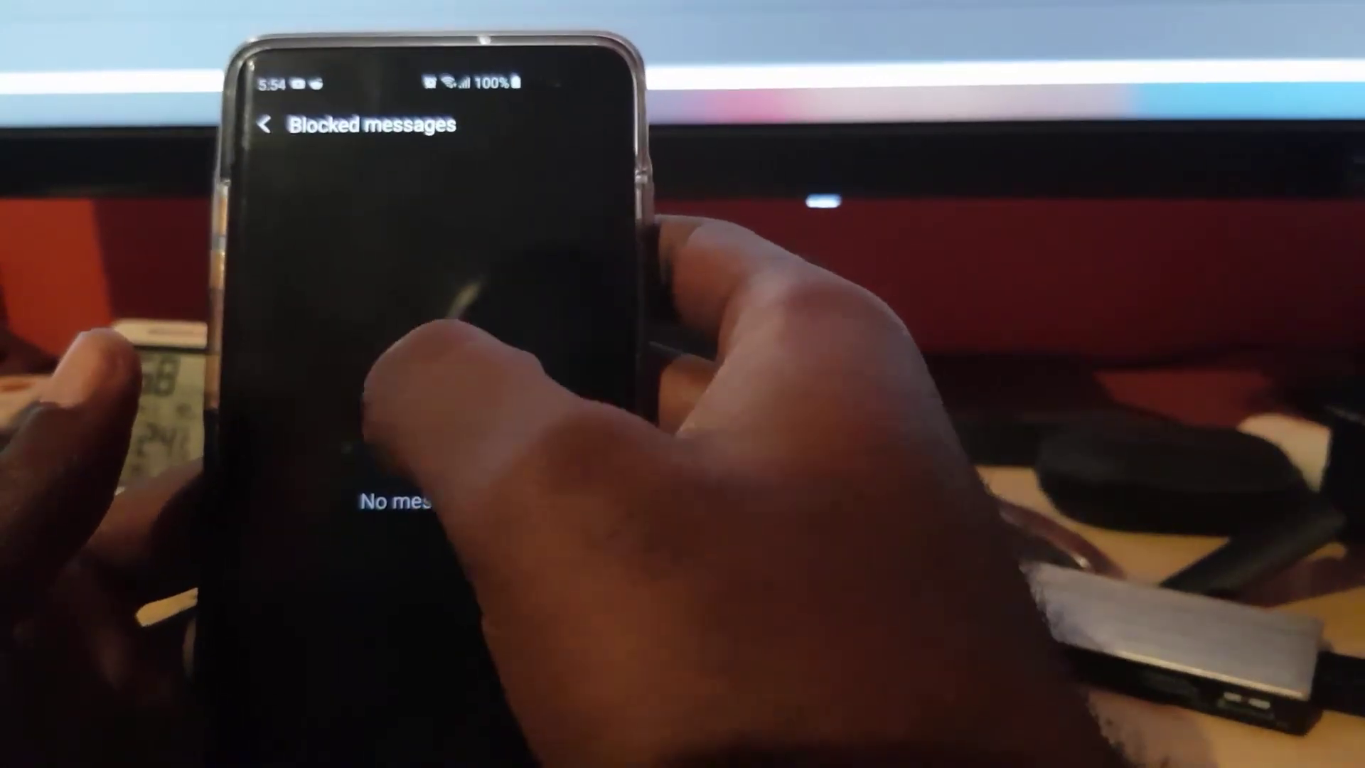
# - Return from the empty Blocked messages list to the Block numbers and messages settings page
pyautogui.click(267, 122)
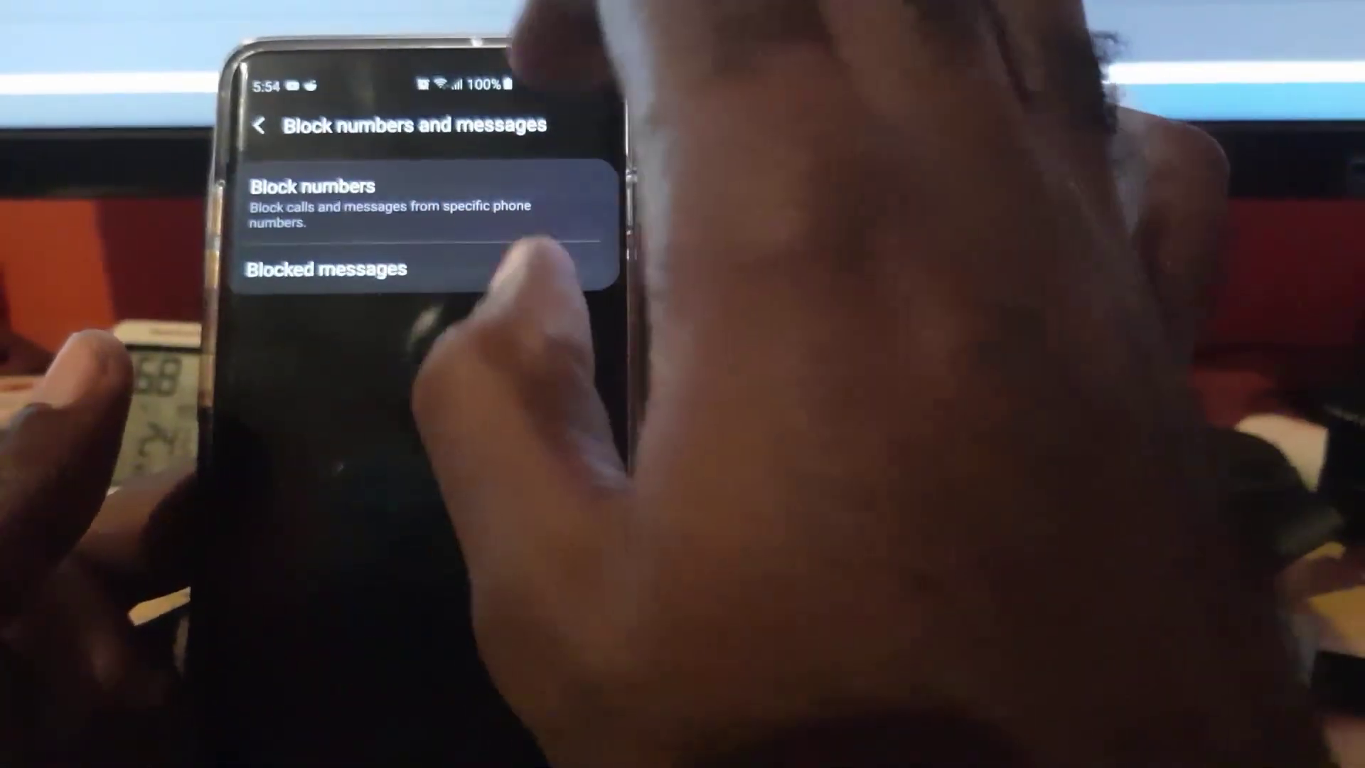